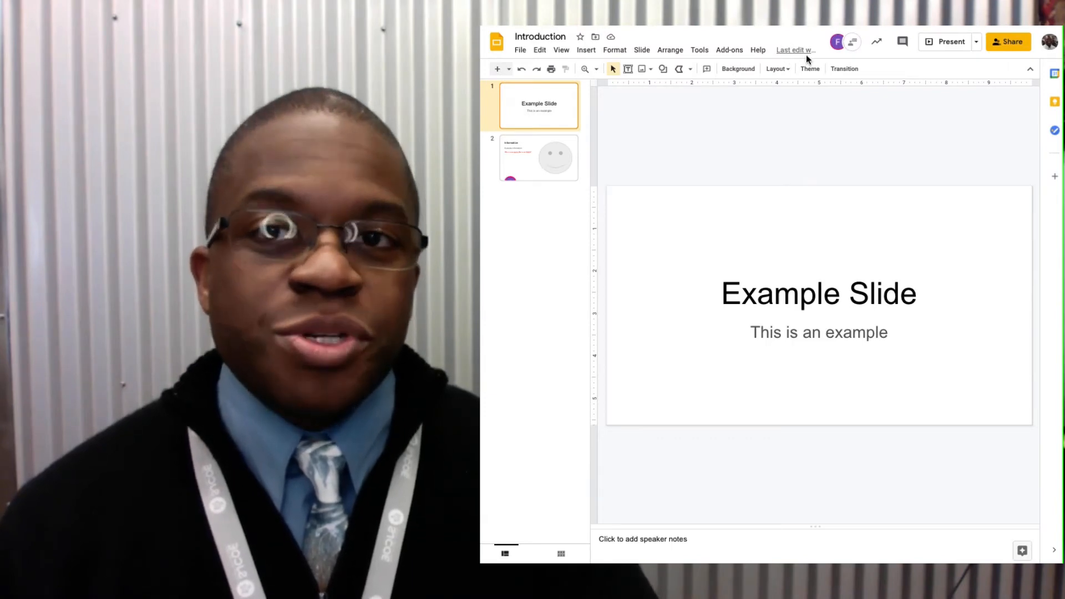
{"action": "mouse_move", "coordinate": [794, 50]}
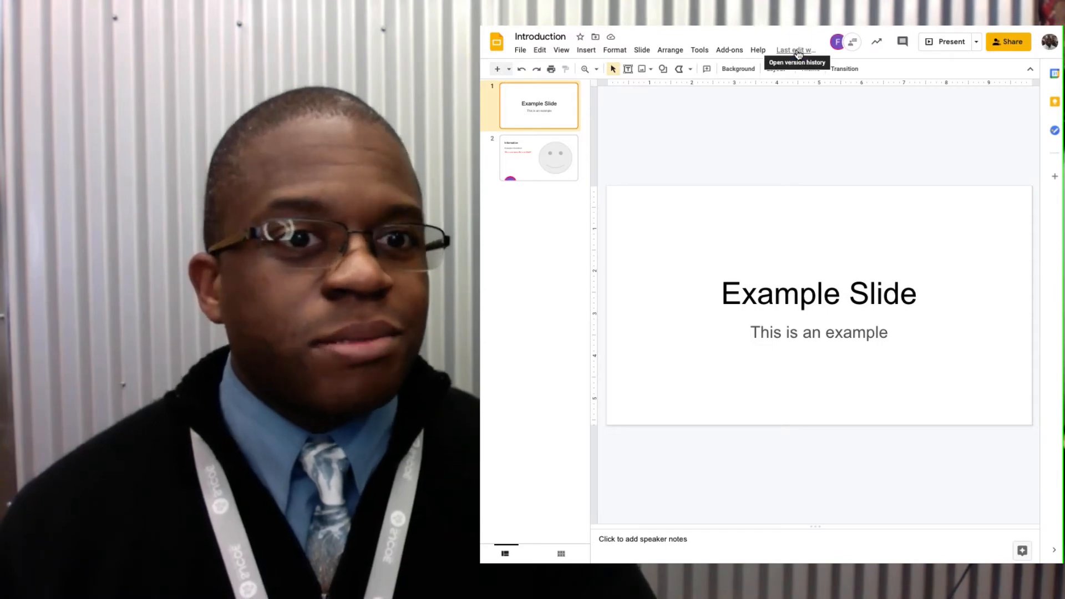
- Open version history via the 'Last edit was…' link beside the Help menu
{"action": "left_click", "coordinate": [795, 49]}
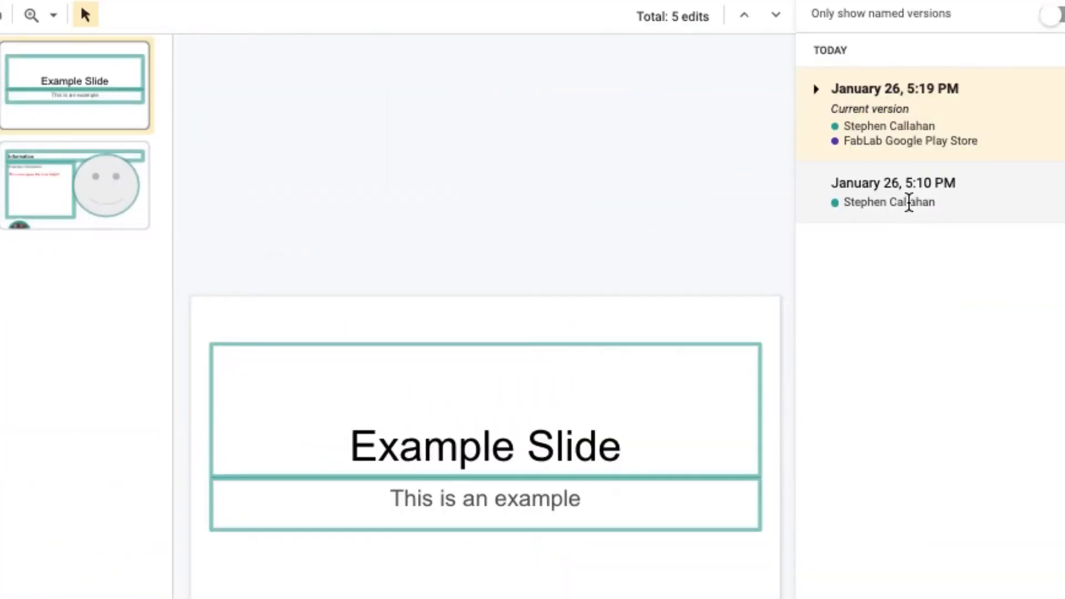
- Preview the 5:10 PM version, return to current, then expand January 26, 5:19 PM
{"action": "left_click", "coordinate": [893, 182]}
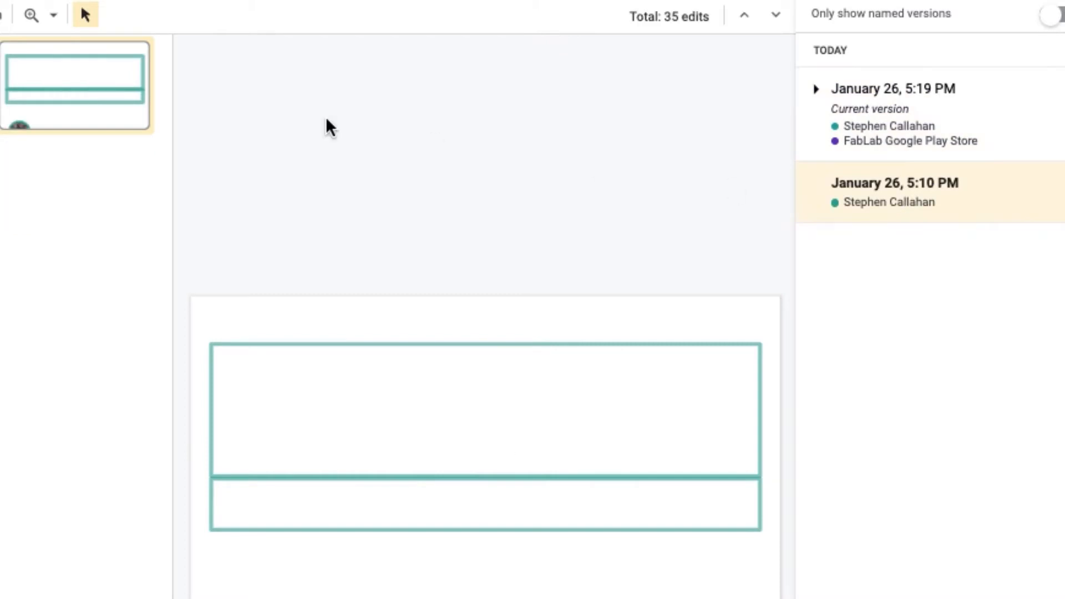
{"action": "left_click", "coordinate": [892, 89]}
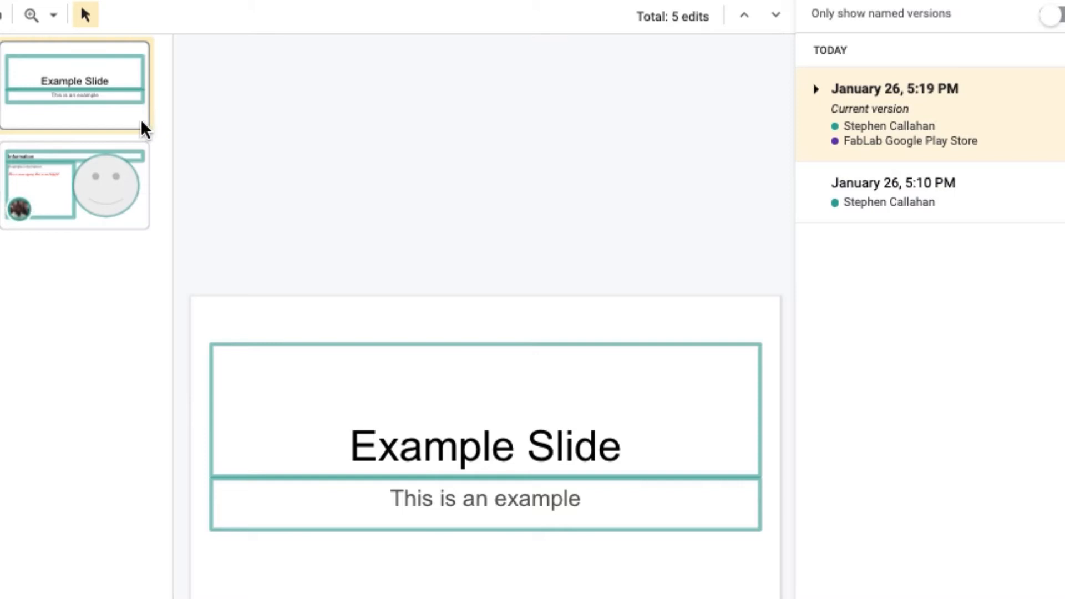
{"action": "mouse_move", "coordinate": [24, 234]}
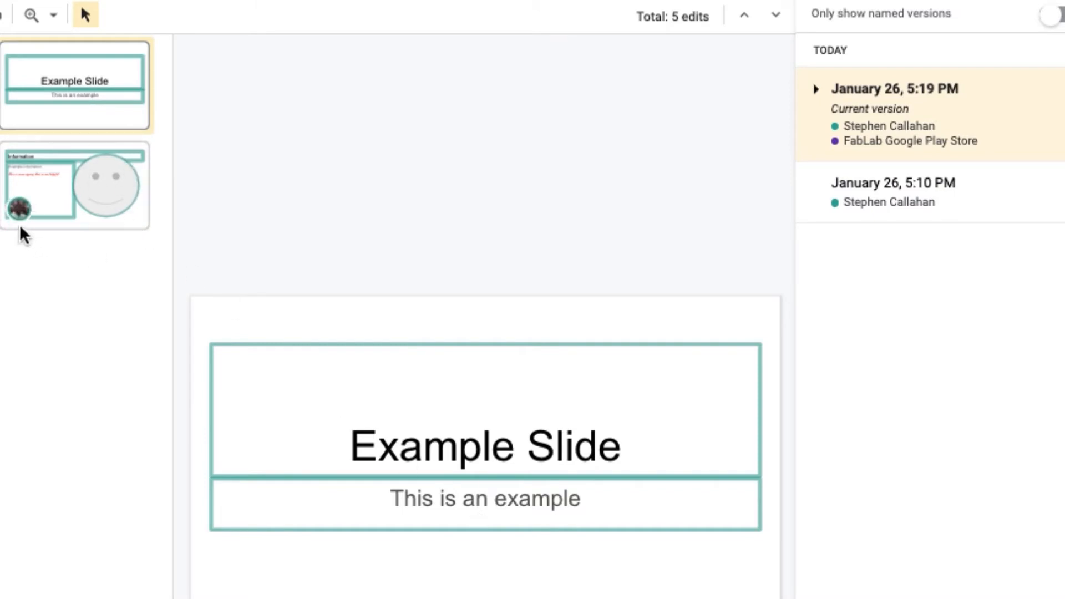
{"action": "mouse_move", "coordinate": [974, 164]}
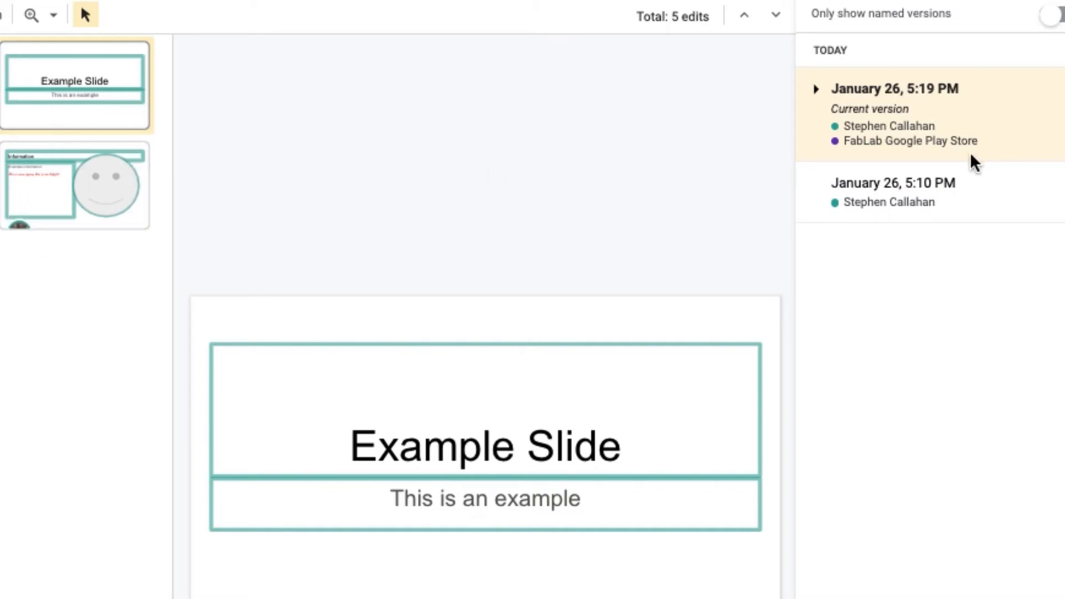
{"action": "mouse_move", "coordinate": [862, 126]}
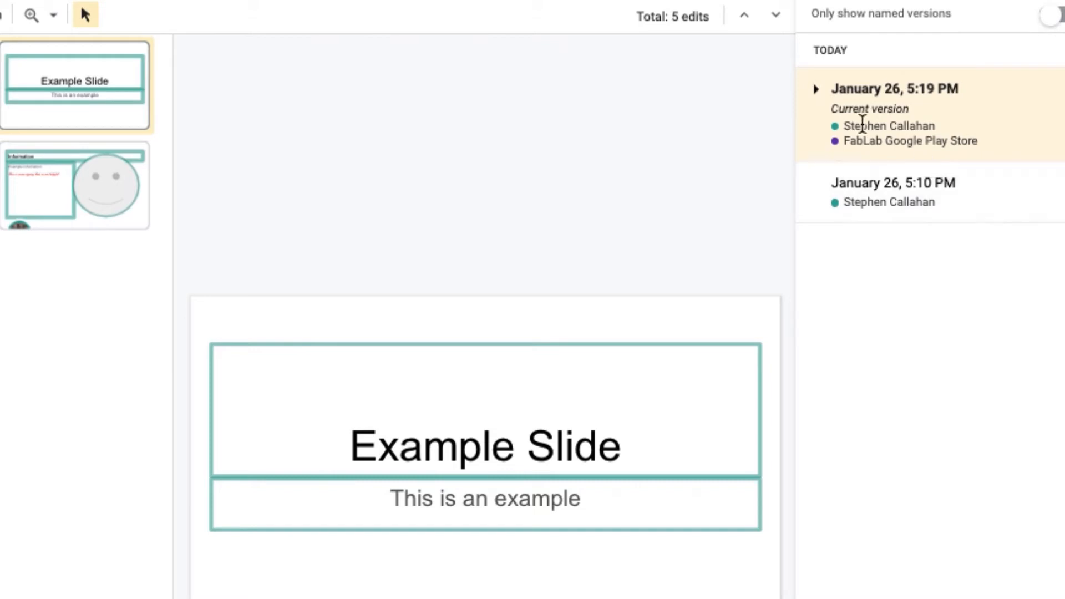
{"action": "left_click", "coordinate": [816, 89]}
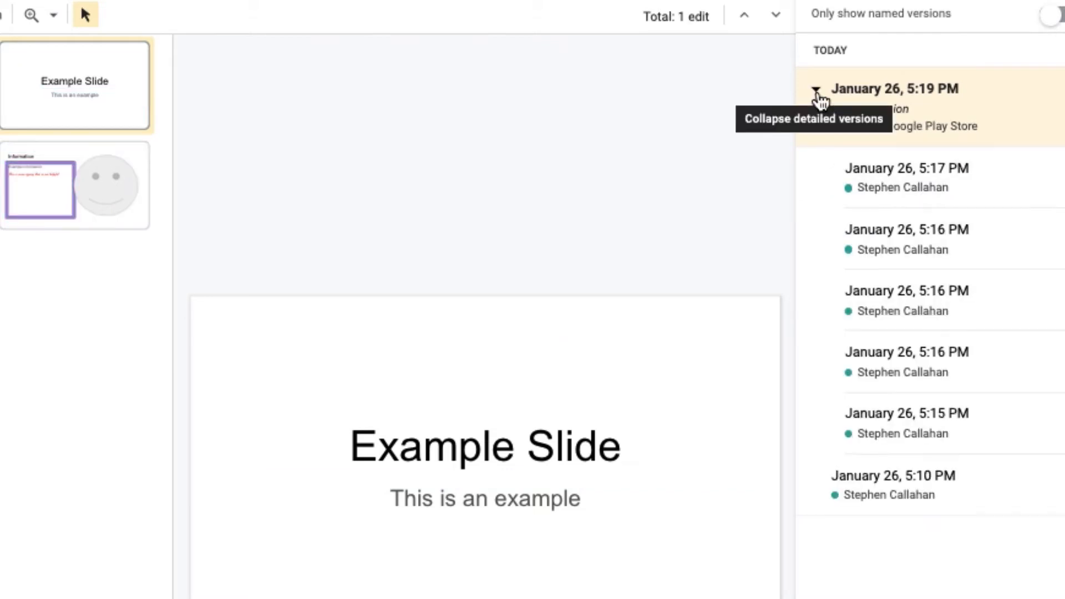
{"action": "mouse_move", "coordinate": [937, 482]}
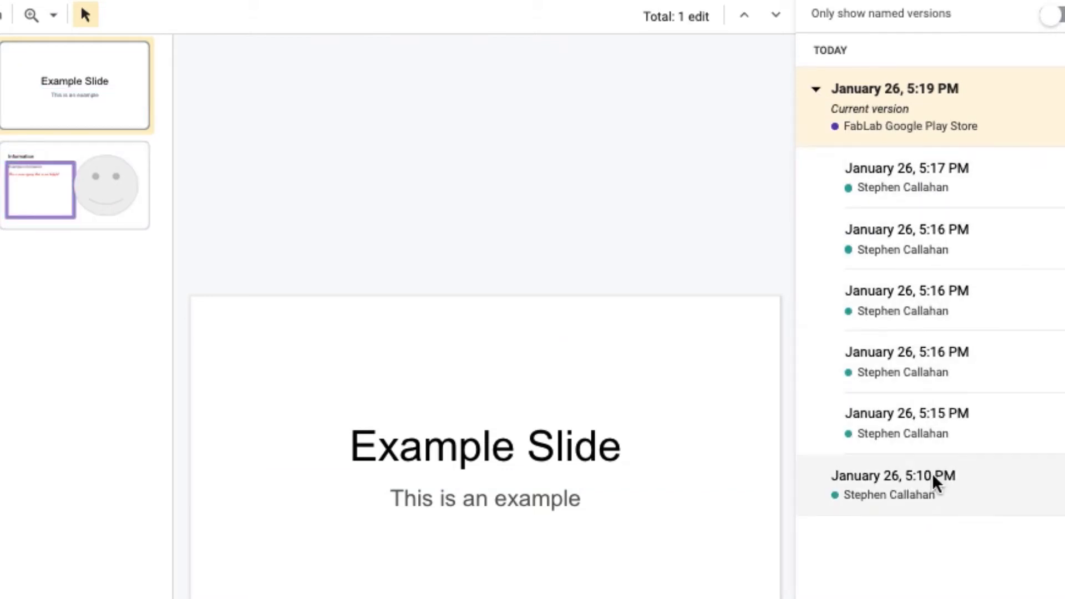
- Preview the 5:15, 5:16 and 5:17 PM versions, then return to the current version
{"action": "left_click", "coordinate": [905, 413]}
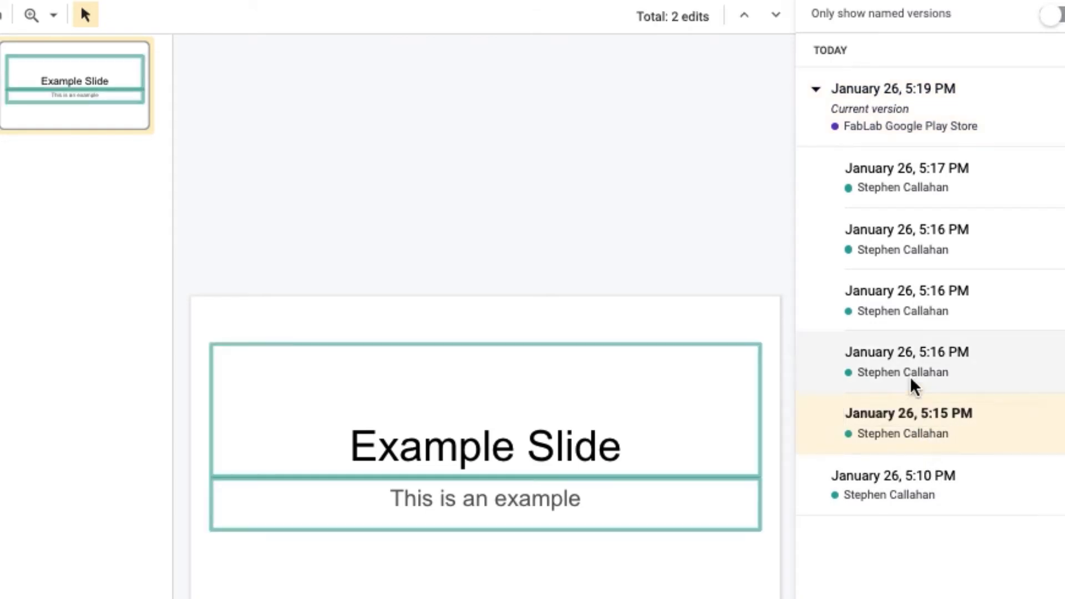
{"action": "left_click", "coordinate": [906, 291]}
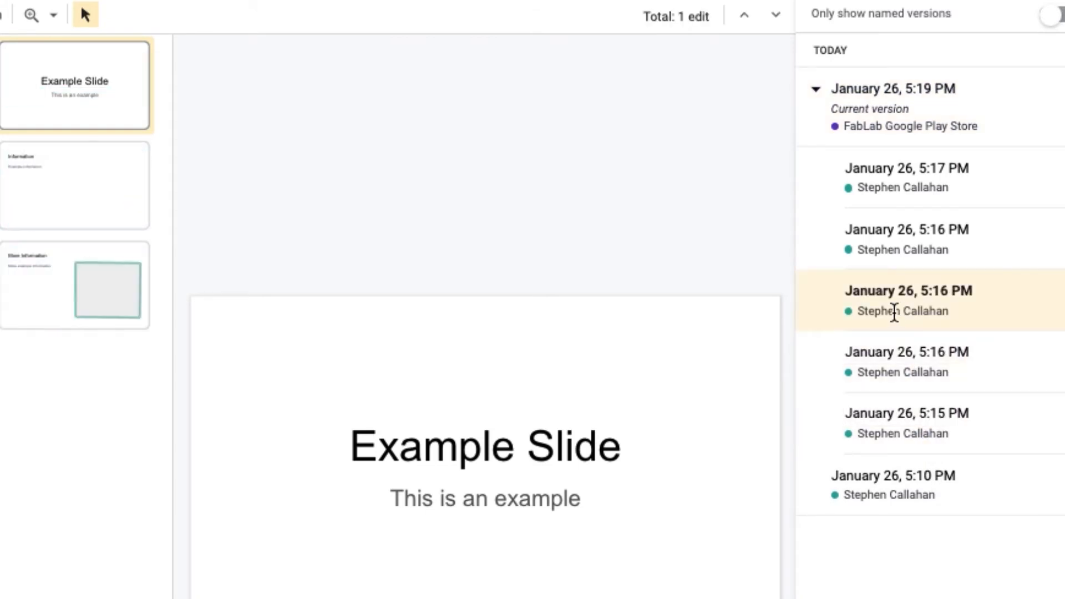
{"action": "left_click", "coordinate": [906, 168]}
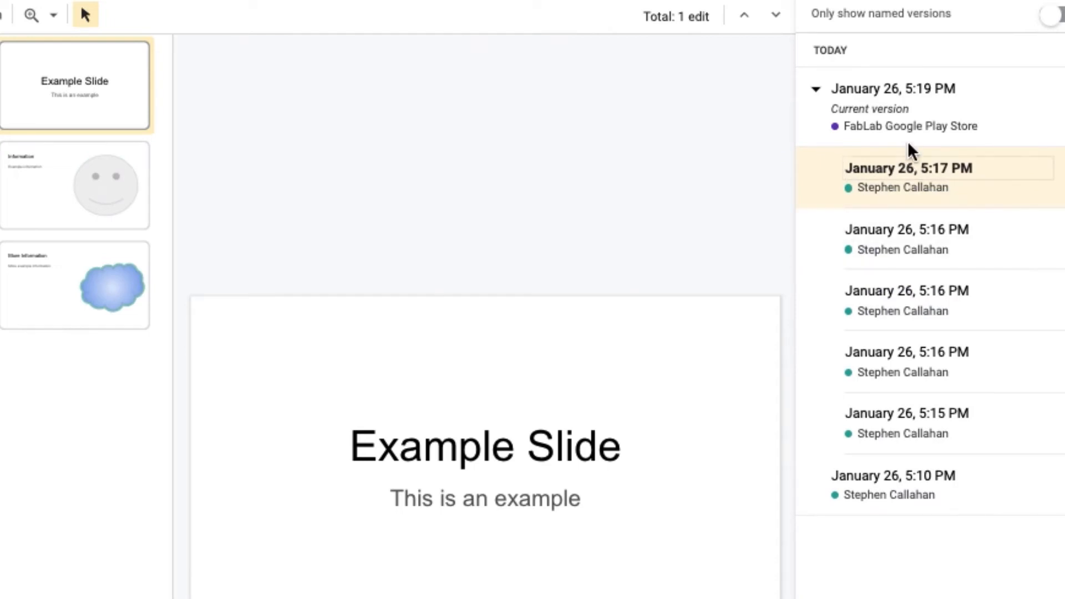
{"action": "mouse_move", "coordinate": [911, 131]}
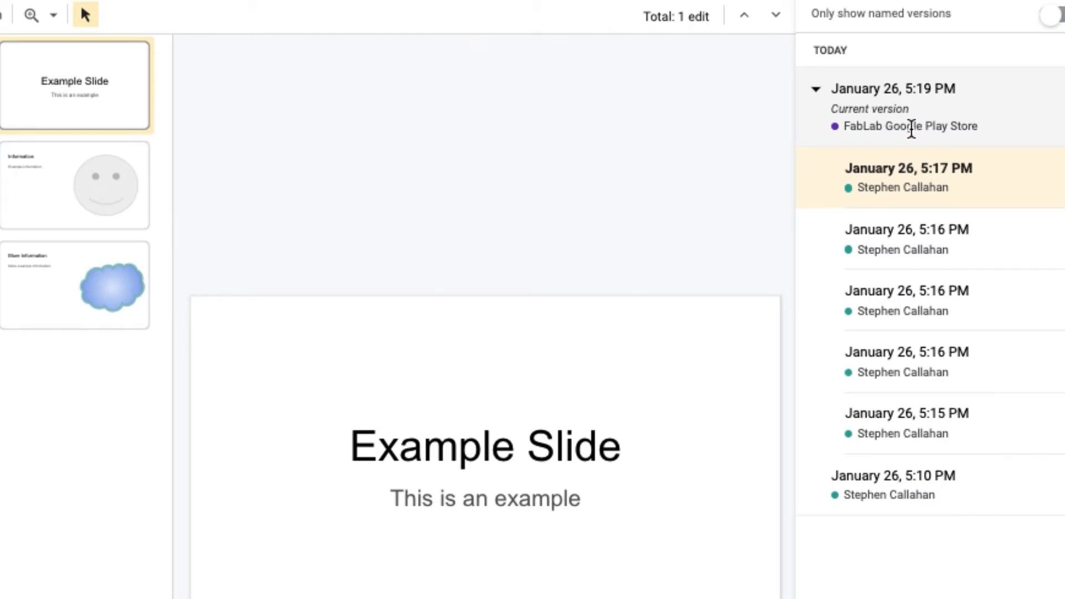
{"action": "left_click", "coordinate": [75, 185]}
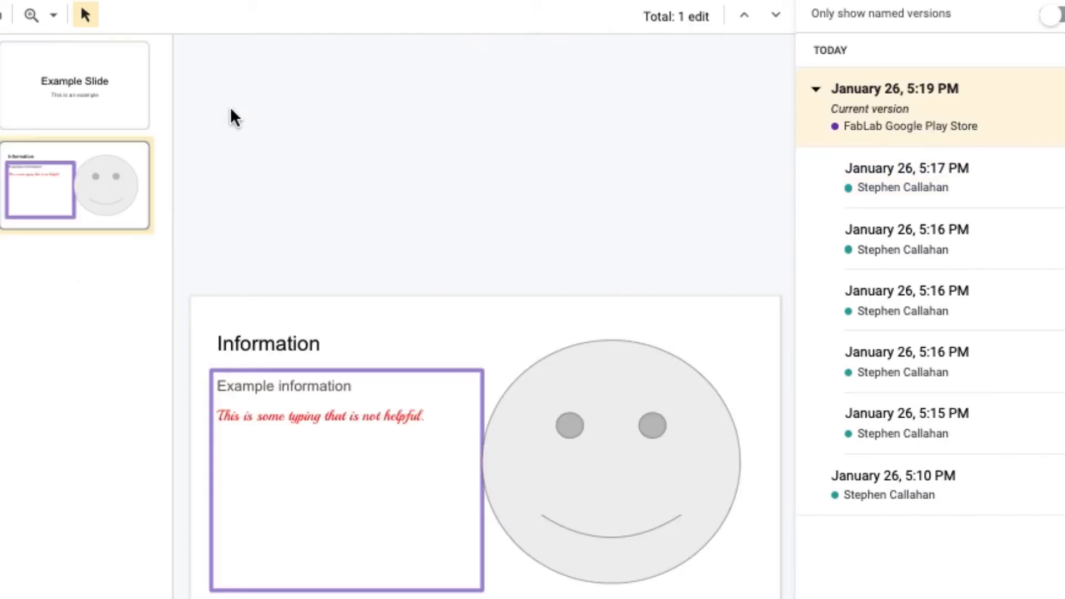
{"action": "mouse_move", "coordinate": [290, 431]}
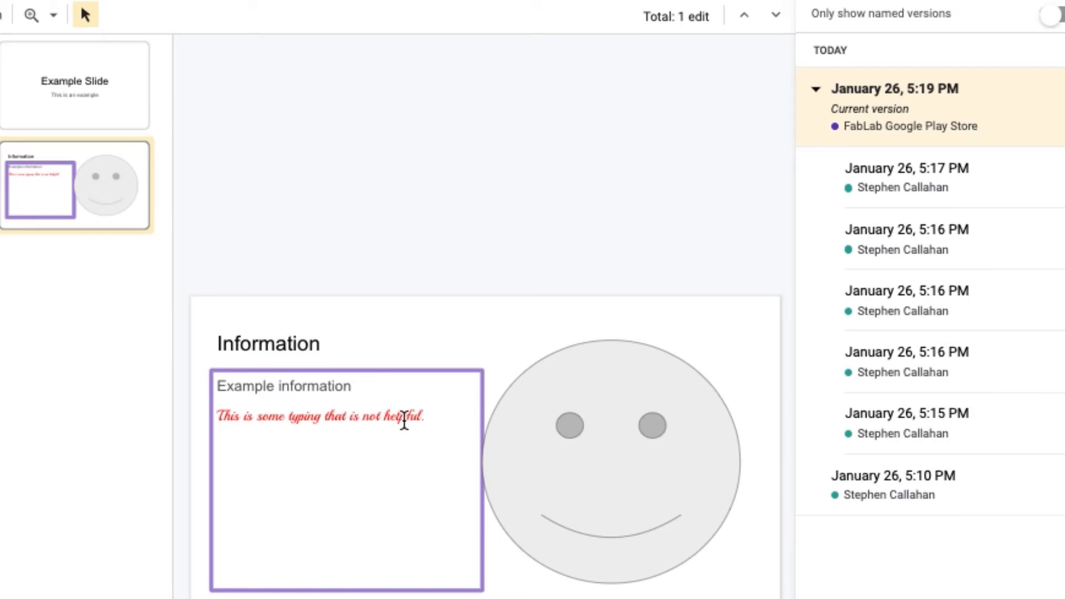
{"action": "mouse_move", "coordinate": [1011, 232]}
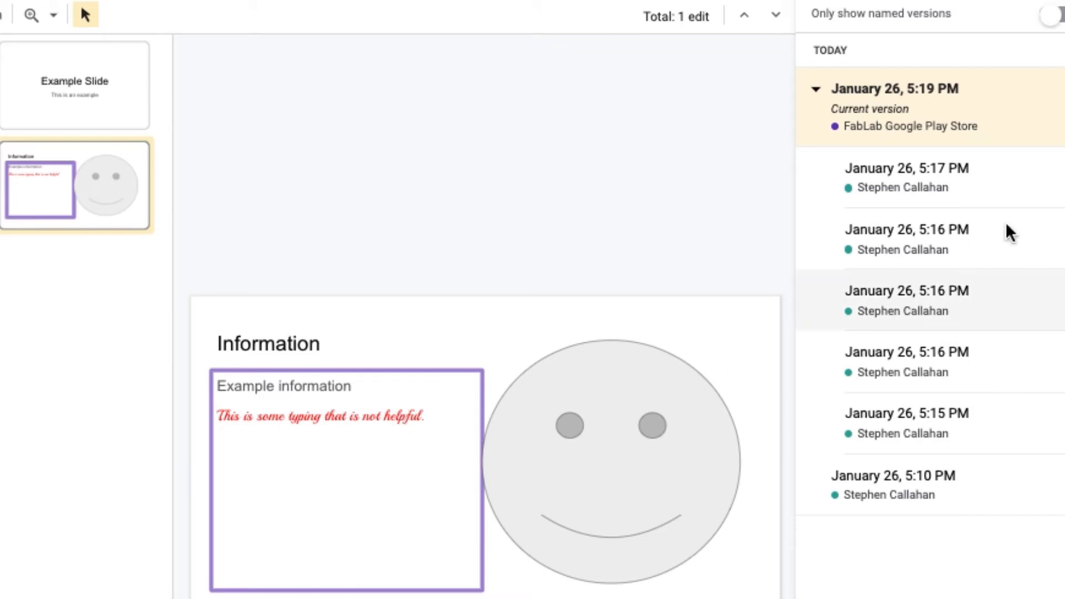
{"action": "mouse_move", "coordinate": [469, 388]}
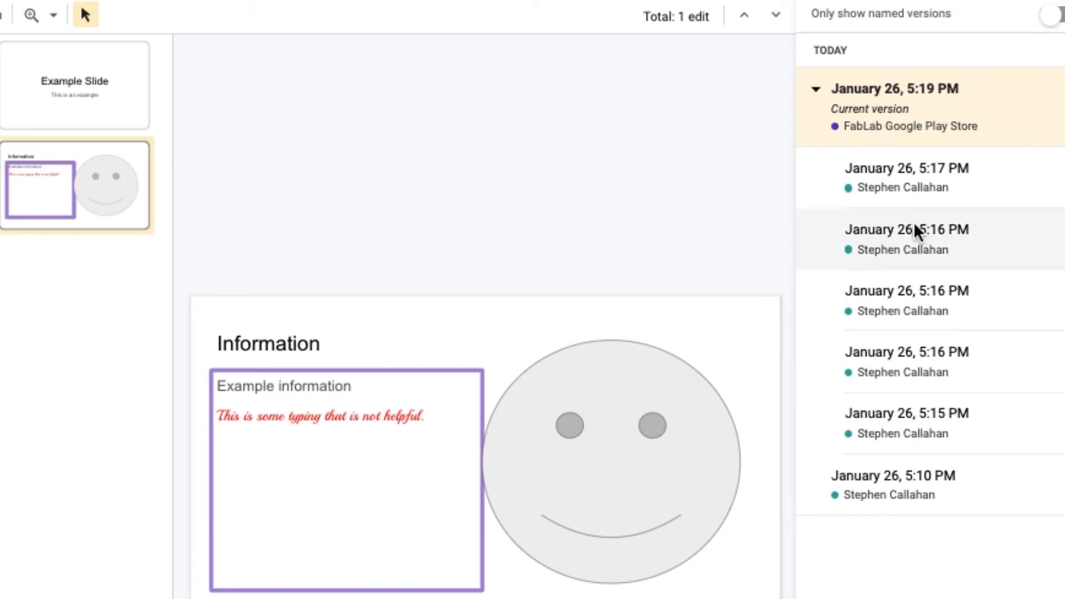
- Preview the 5:17 PM version and open its More actions menu showing Restore this version
{"action": "left_click", "coordinate": [905, 167]}
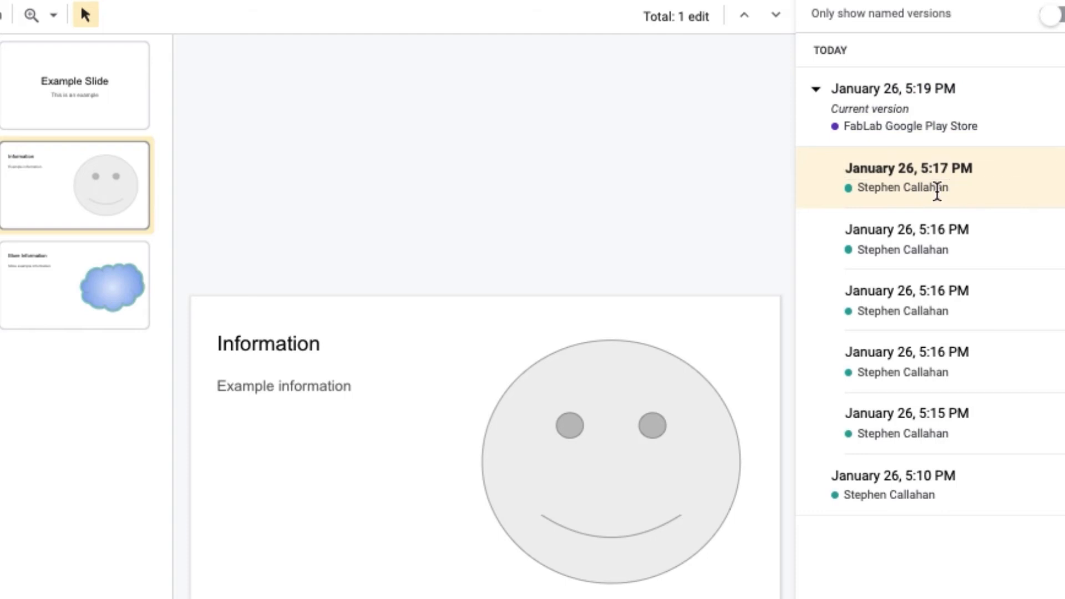
{"action": "left_click", "coordinate": [1057, 169]}
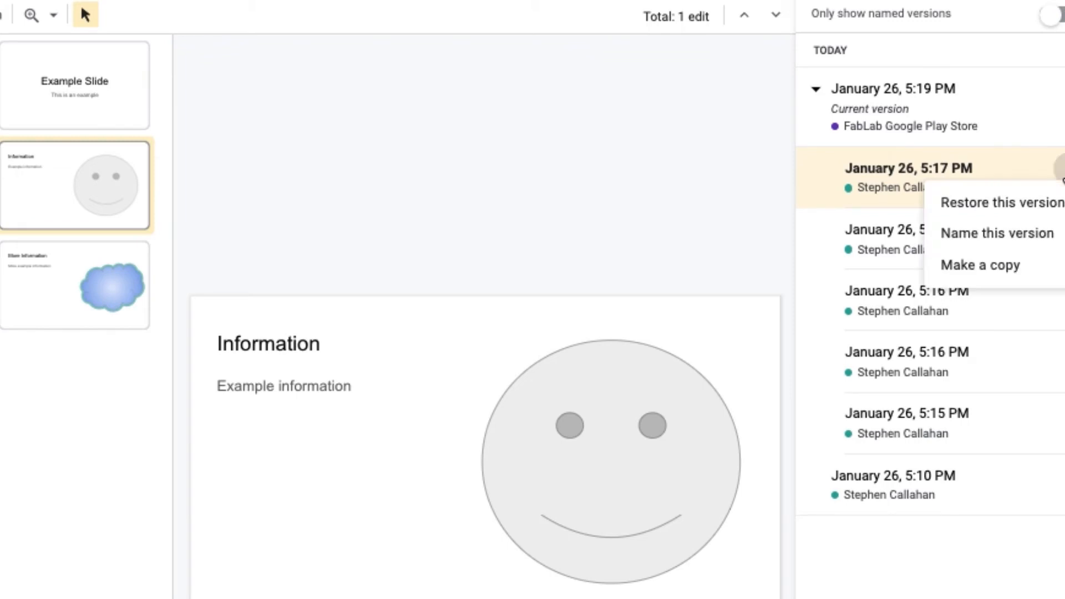
{"action": "mouse_move", "coordinate": [1011, 202]}
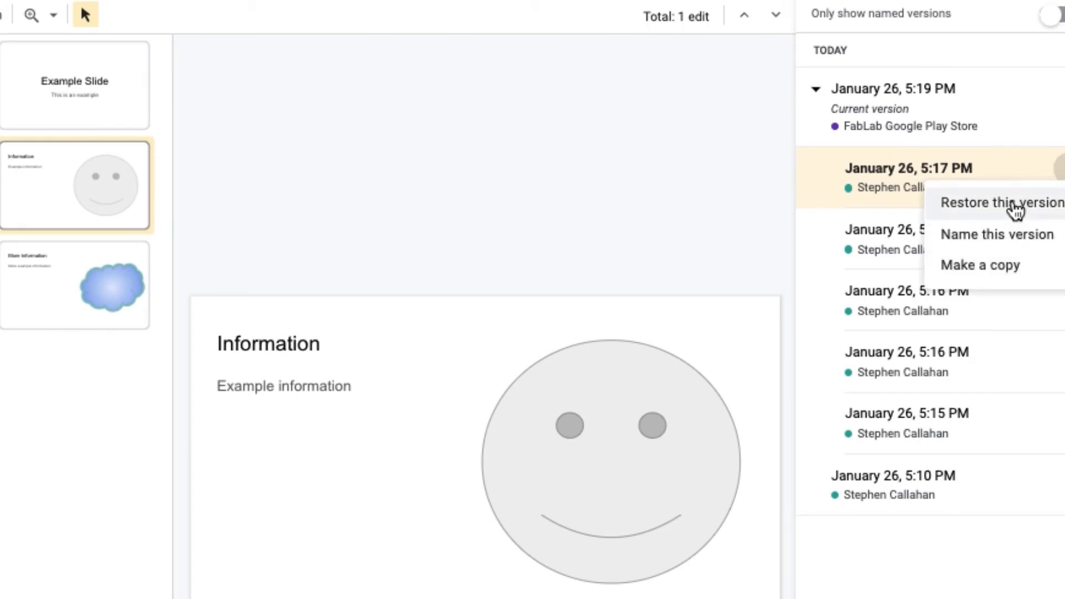
{"action": "mouse_move", "coordinate": [995, 268]}
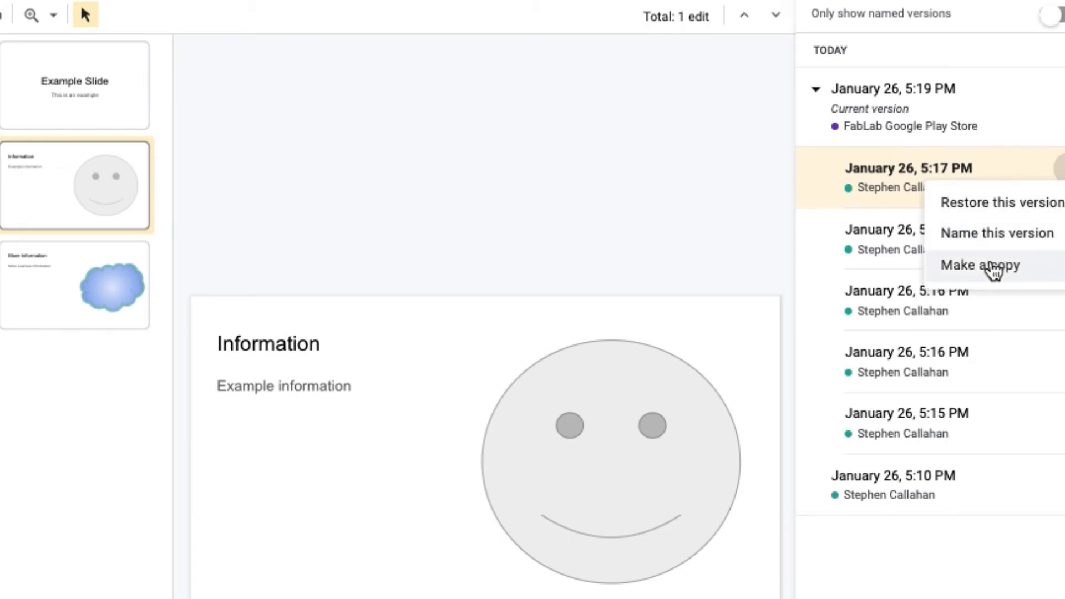